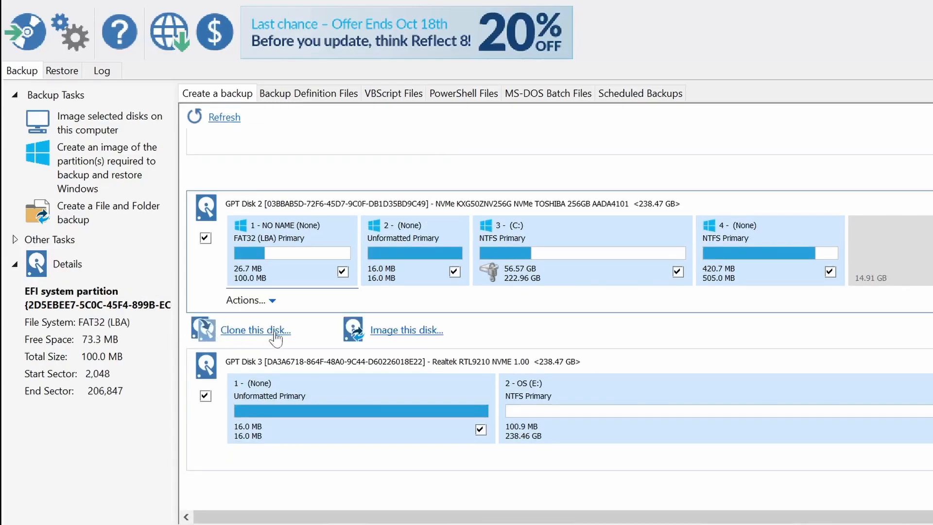
pyautogui.moveTo(434, 335)
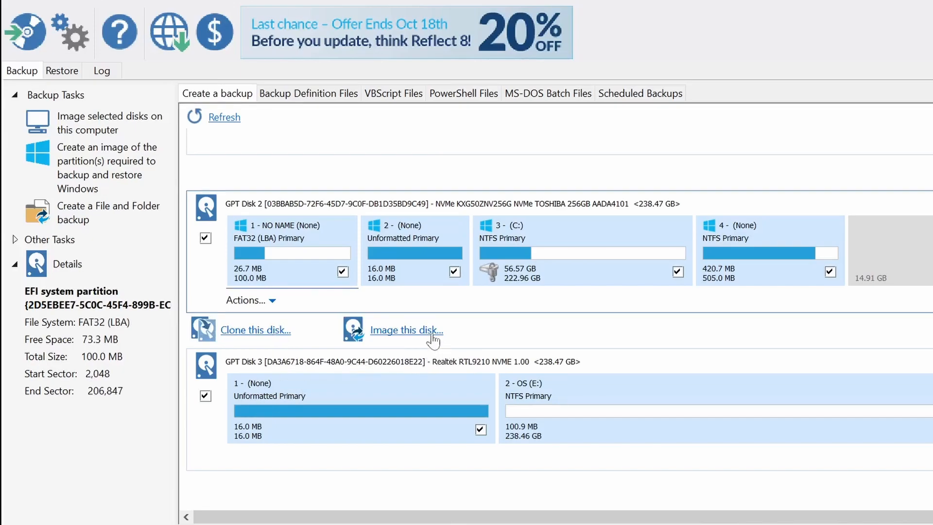
pyautogui.moveTo(278, 320)
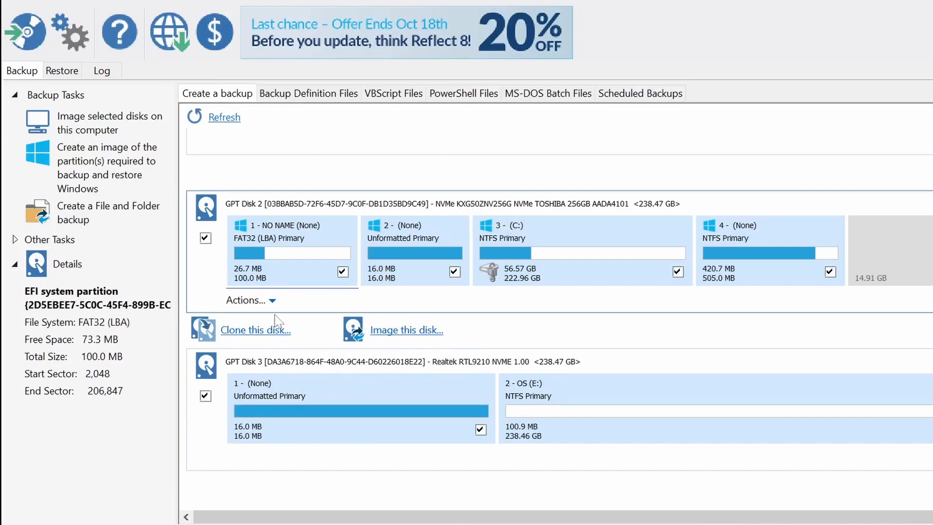
# Set up a clone copying all four NVMe system disk partitions, acknowledging the BitLocker notice
pyautogui.click(255, 330)
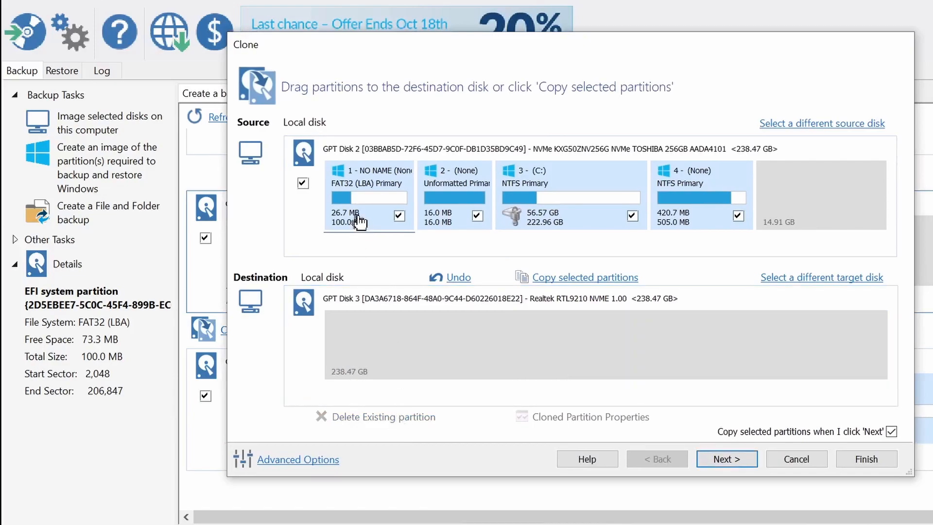
pyautogui.click(583, 277)
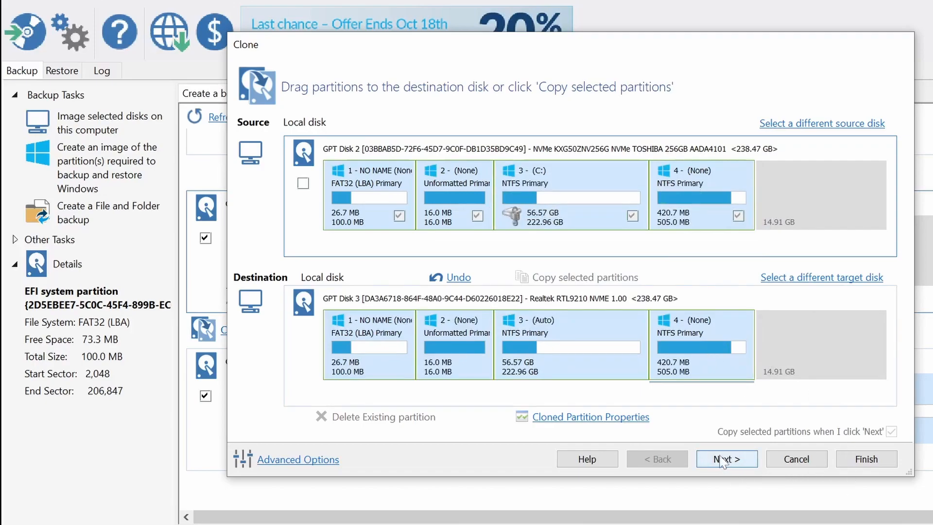
pyautogui.click(725, 459)
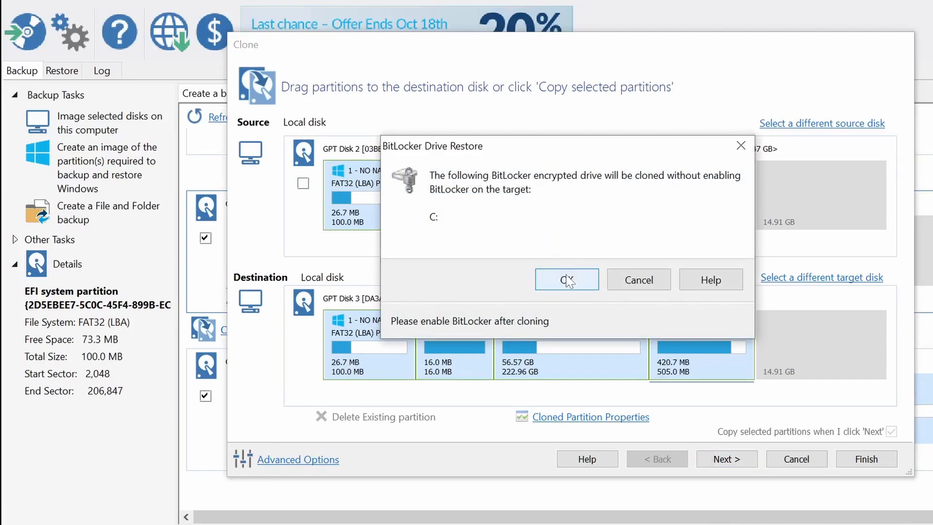
pyautogui.click(566, 280)
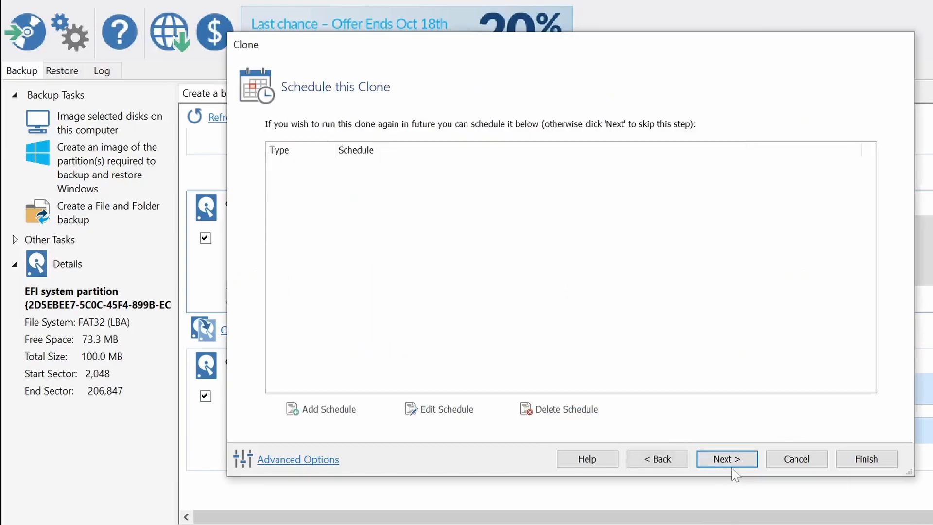
pyautogui.click(726, 459)
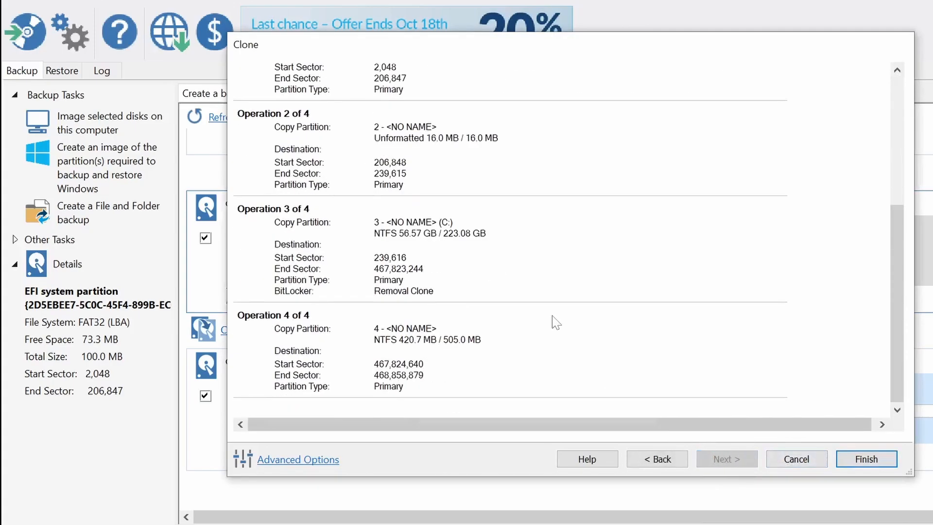
# Finish the wizard, run the clone as 'My Clone', and dismiss the path-not-found message
pyautogui.click(865, 459)
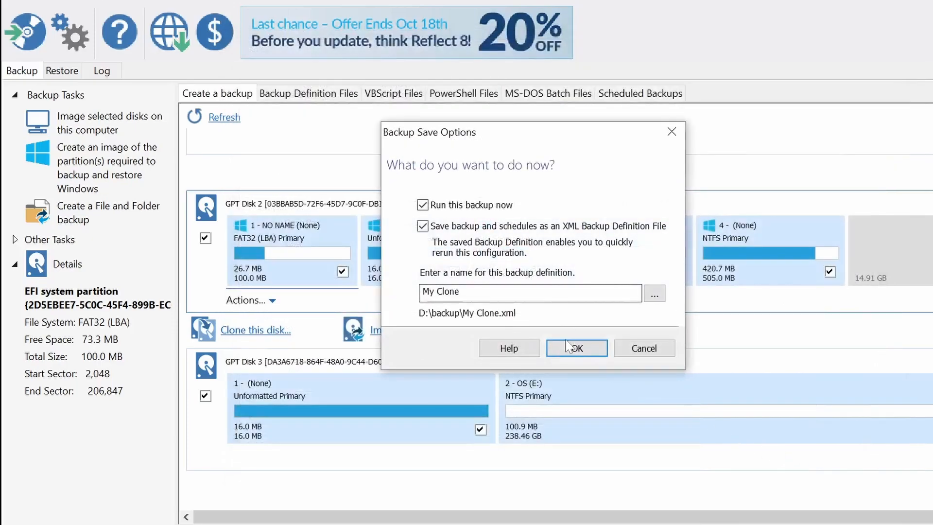
pyautogui.click(575, 348)
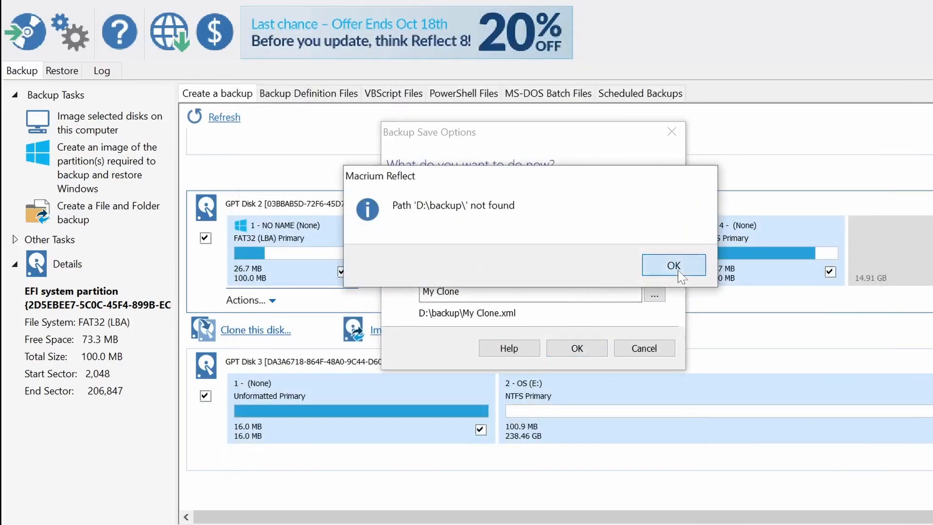
pyautogui.click(673, 265)
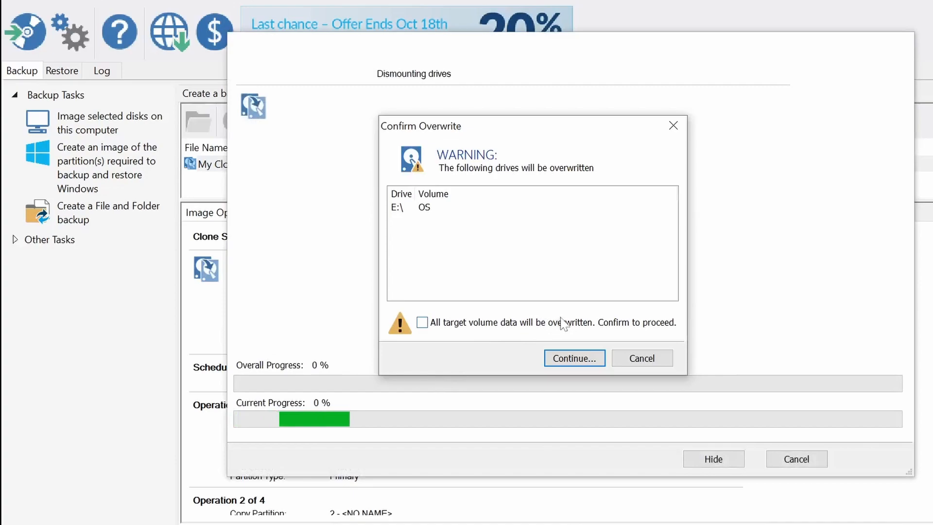
# Confirm overwriting the target E: volume and let the clone finish in 00:08:32
pyautogui.click(572, 358)
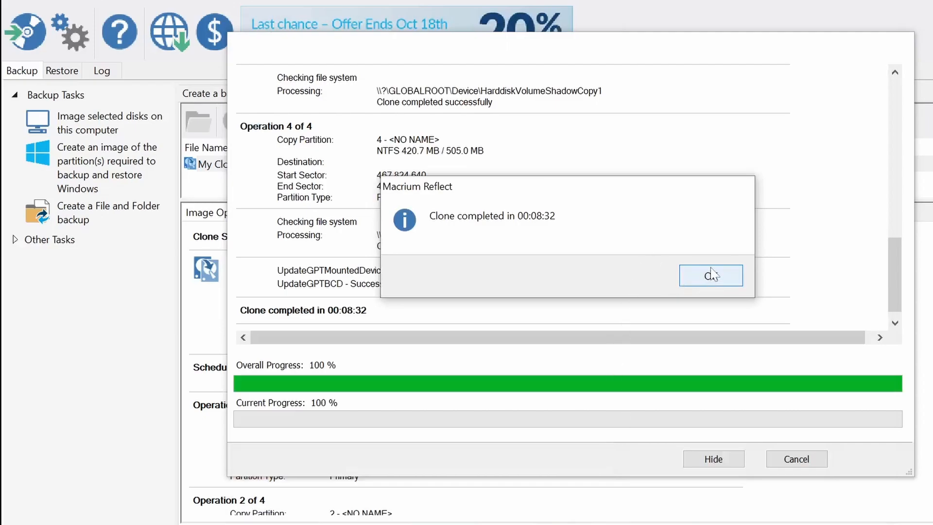
# Dismiss the clone completion notice and close the progress window
pyautogui.click(709, 275)
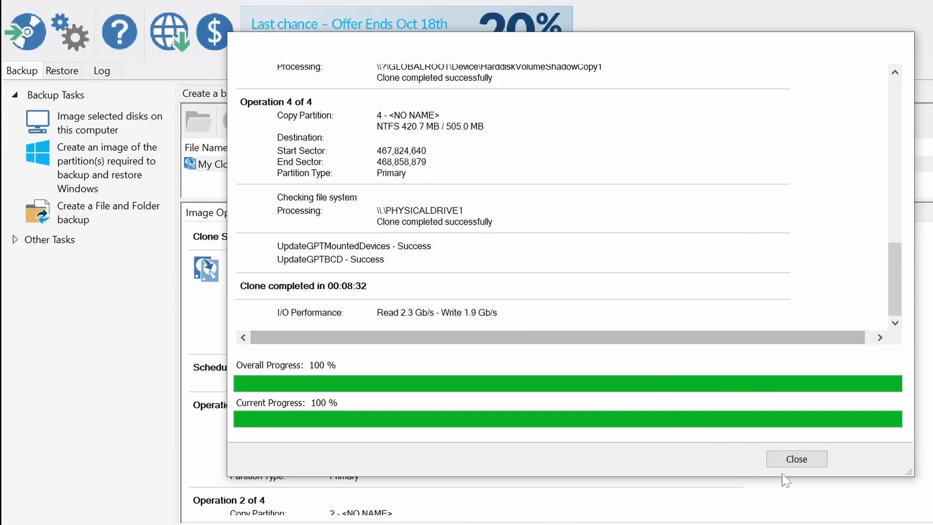
pyautogui.click(796, 458)
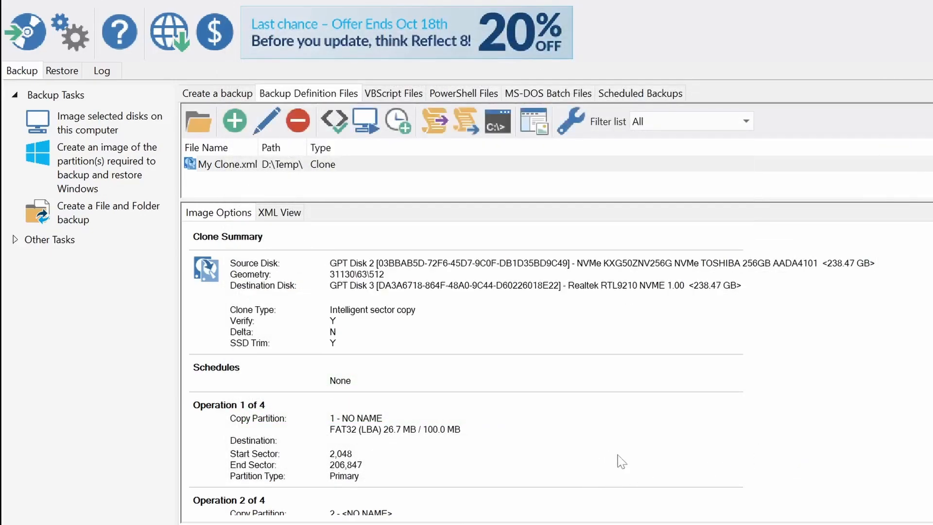
pyautogui.moveTo(58, 83)
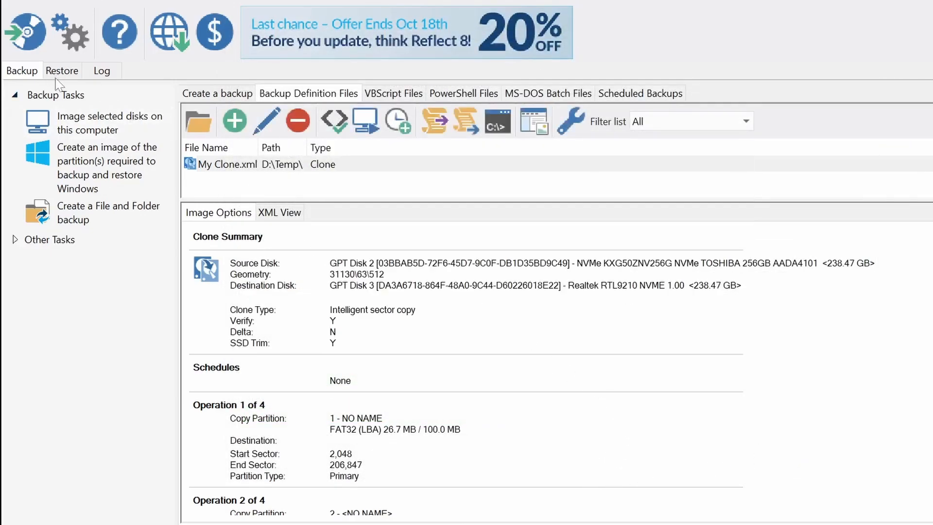
pyautogui.moveTo(269, 239)
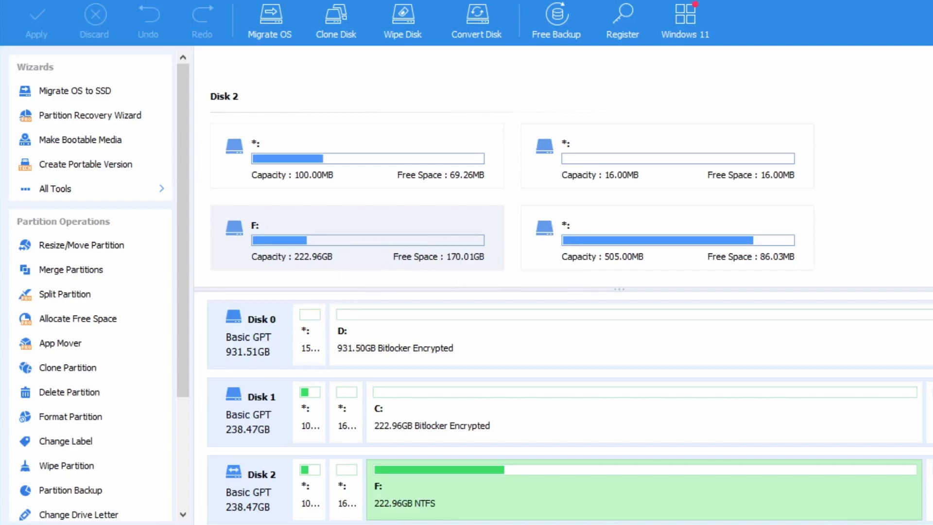
# Queue a merge of F: with the 14.90 GB unallocated space, keeping F: as target
pyautogui.click(70, 270)
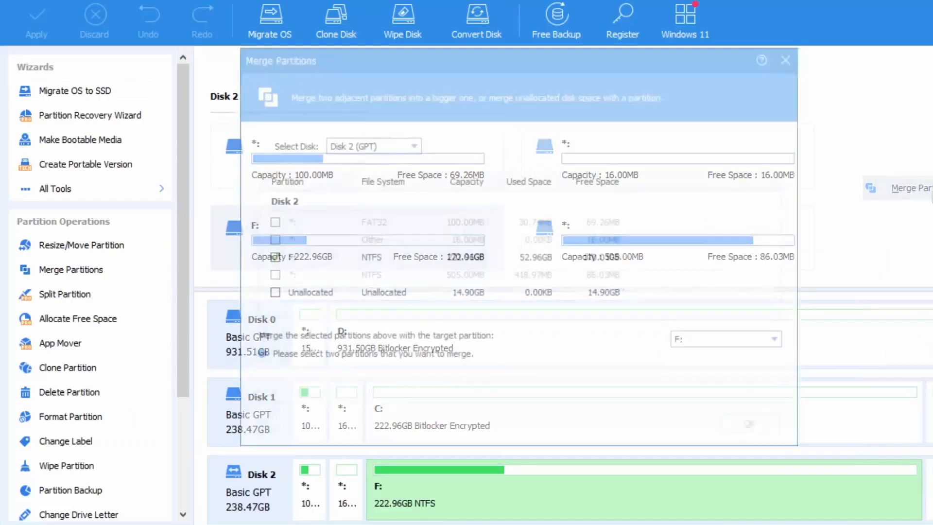
pyautogui.click(273, 258)
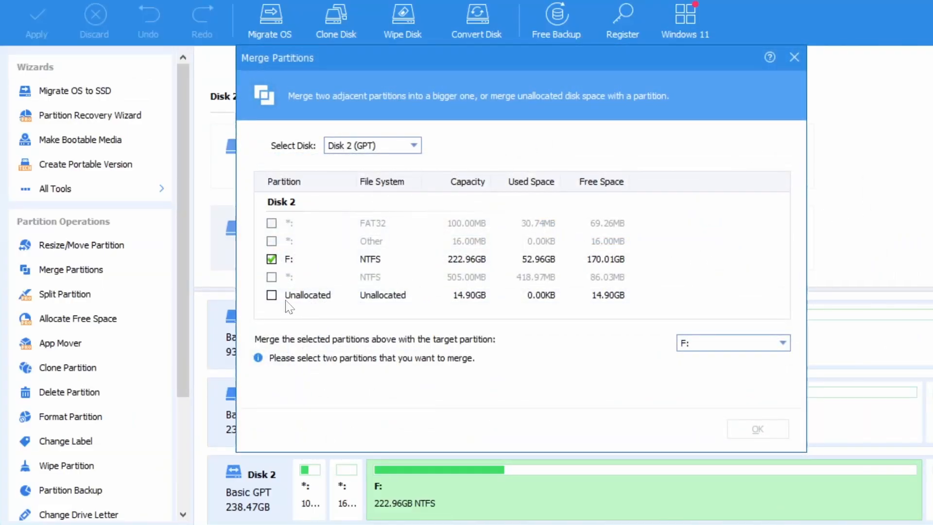
pyautogui.click(272, 294)
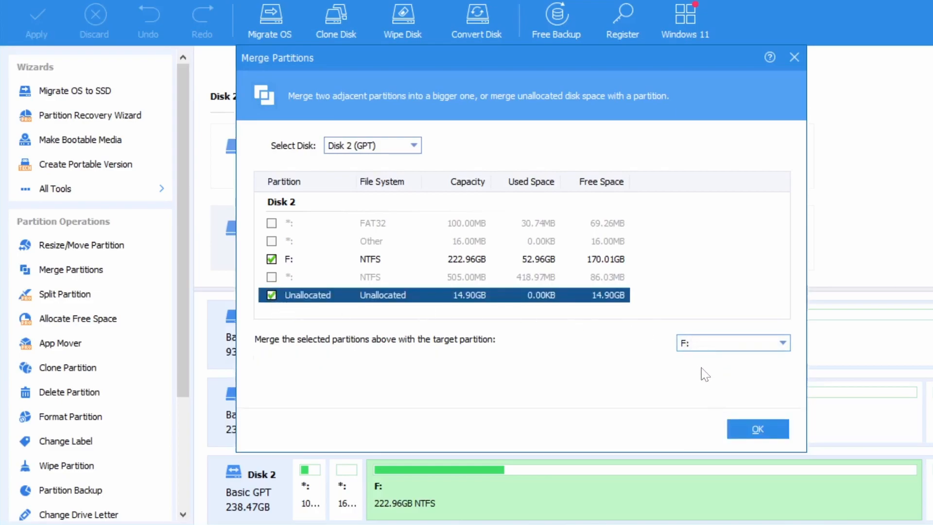
pyautogui.click(757, 428)
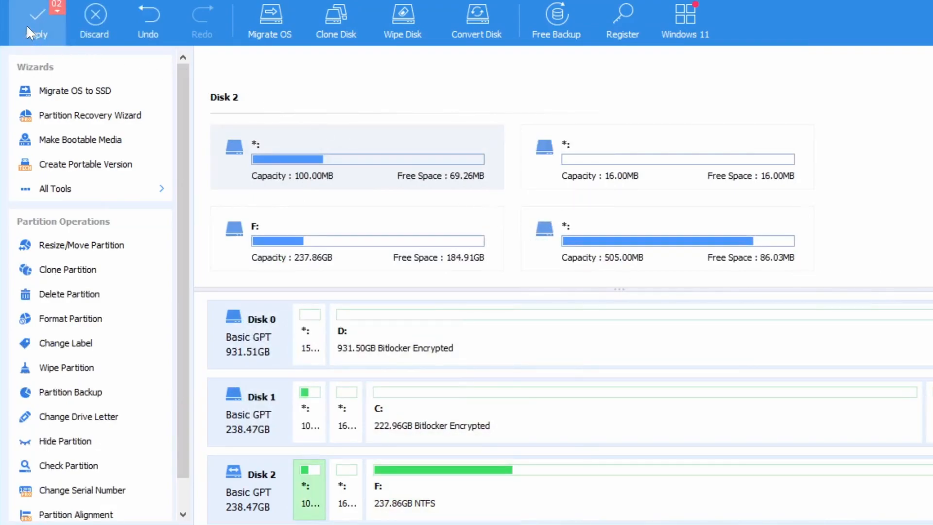
# Apply and confirm the pending operations, then acknowledge the success message
pyautogui.click(37, 21)
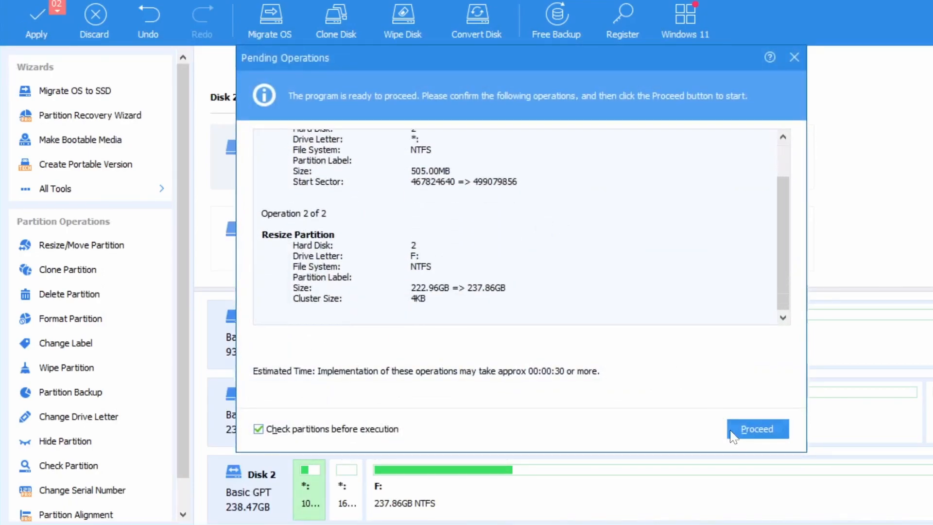
pyautogui.click(757, 429)
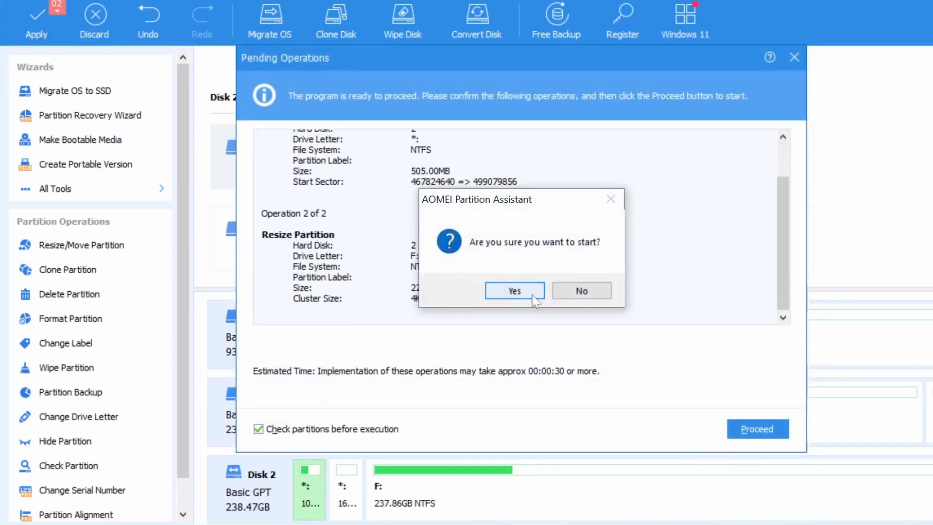
pyautogui.click(514, 291)
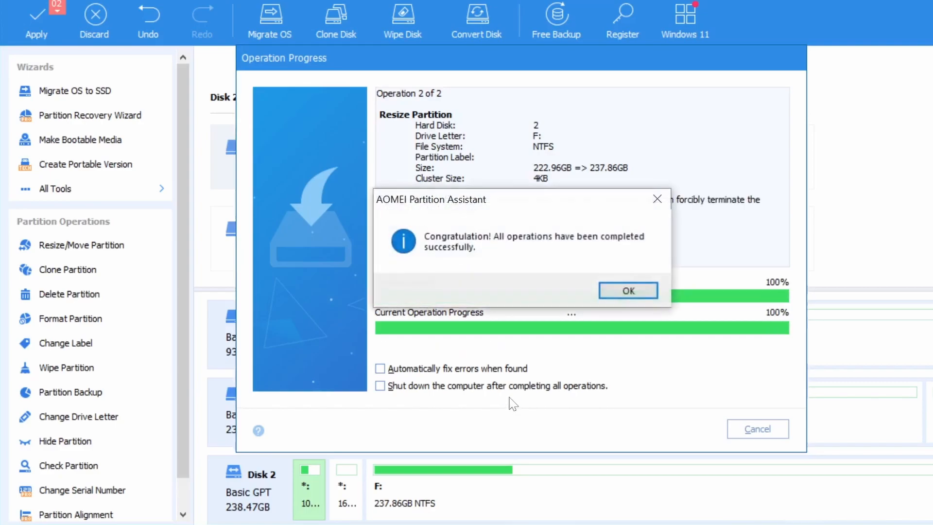
pyautogui.click(627, 291)
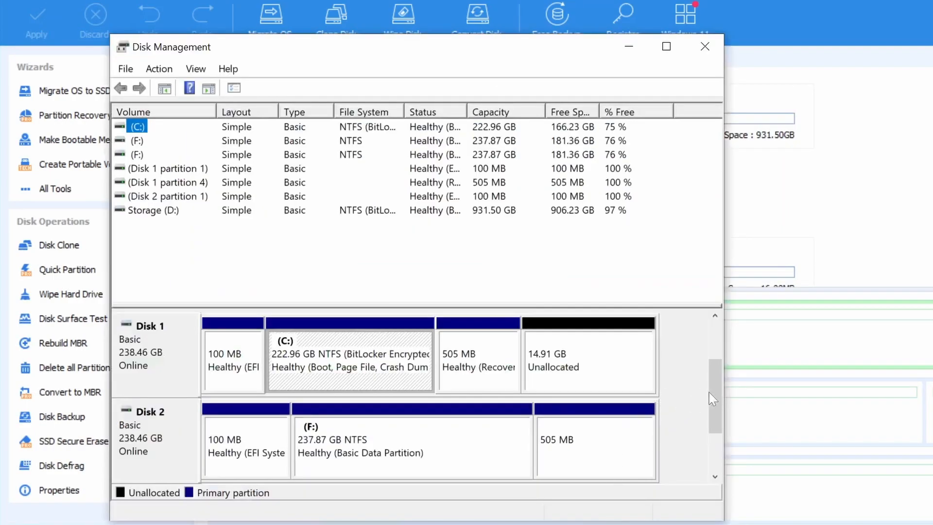
pyautogui.click(410, 446)
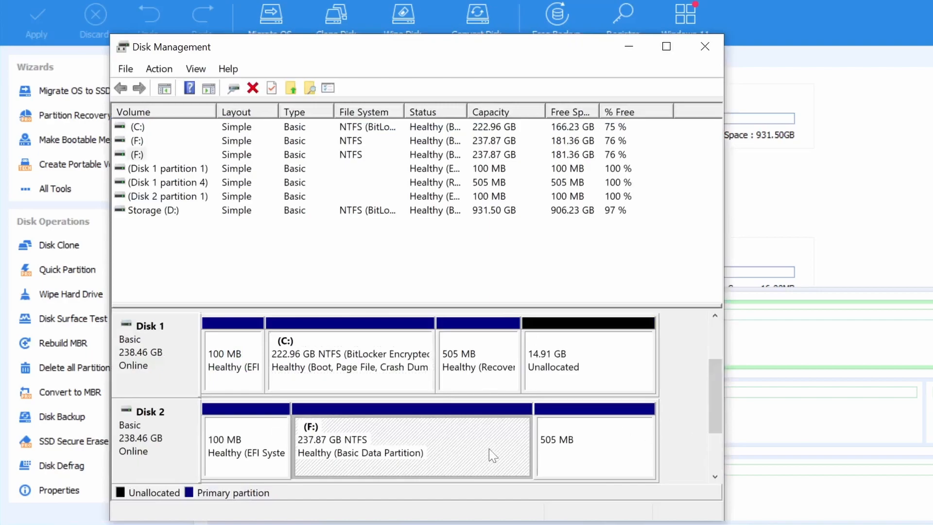
pyautogui.moveTo(485, 506)
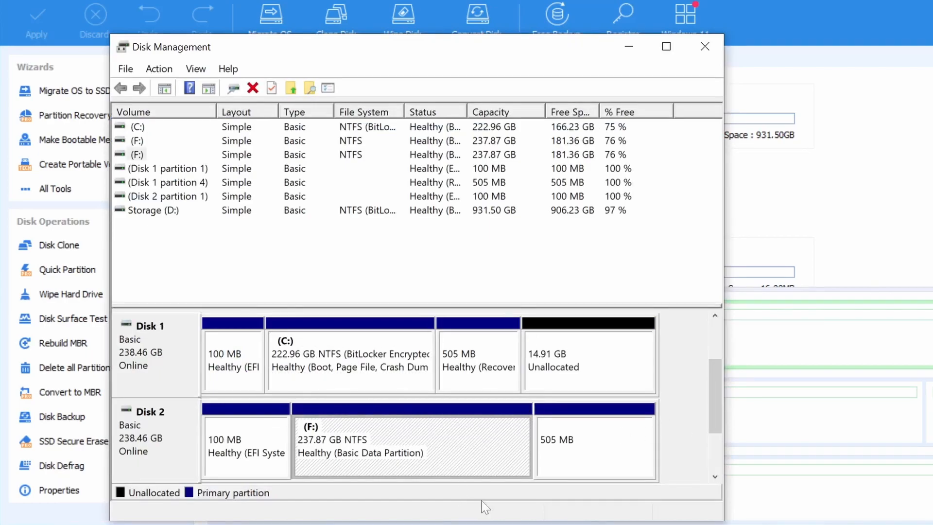